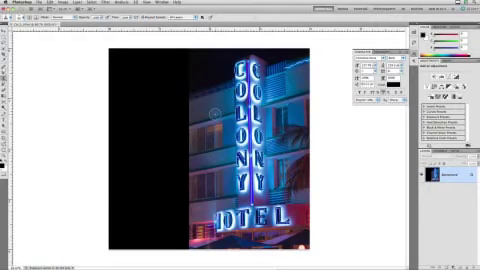
Reveal the Filter menu over the neon Colony Hotel photo to reach Vanishing Point
{"action": "left_click", "coordinate": [156, 4]}
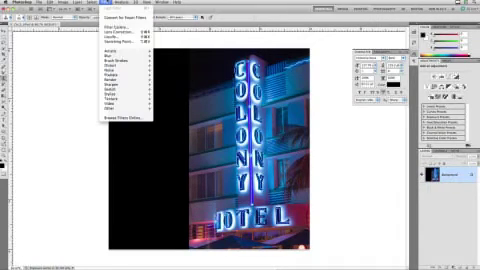